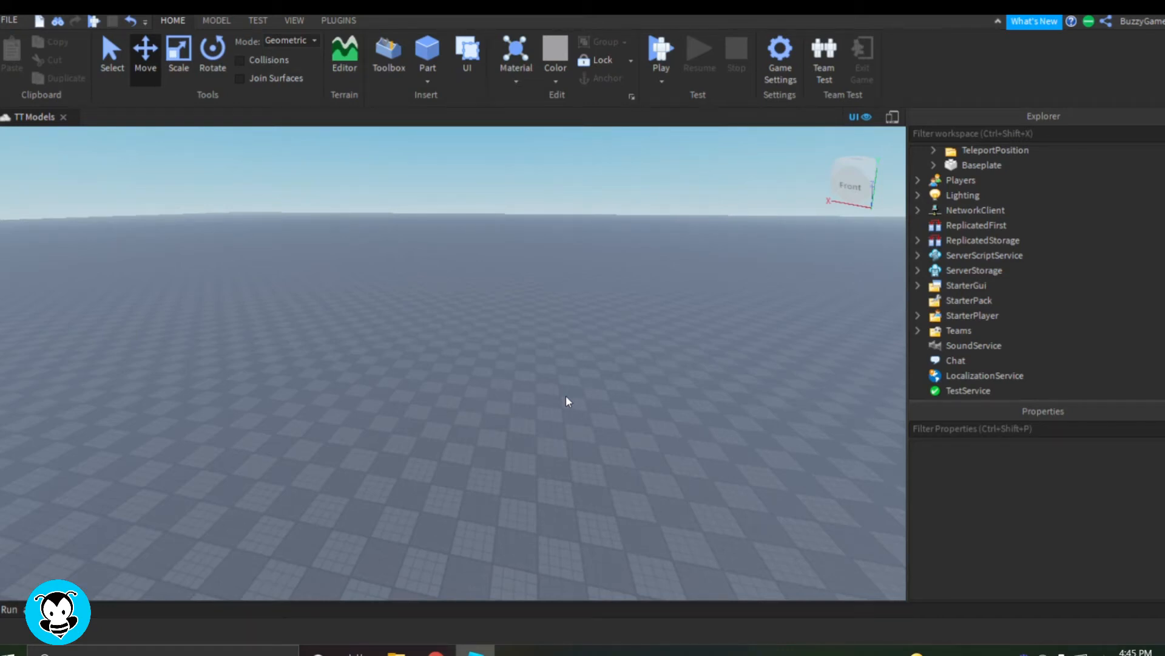
mouse_move(1074, 305)
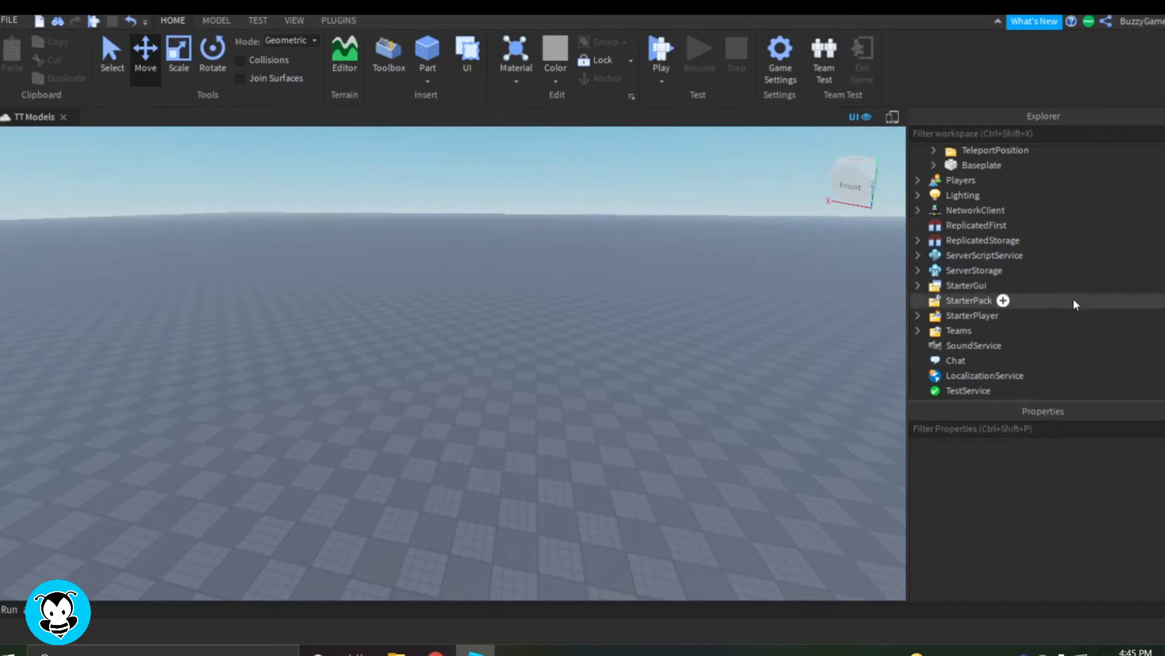
mouse_move(1031, 240)
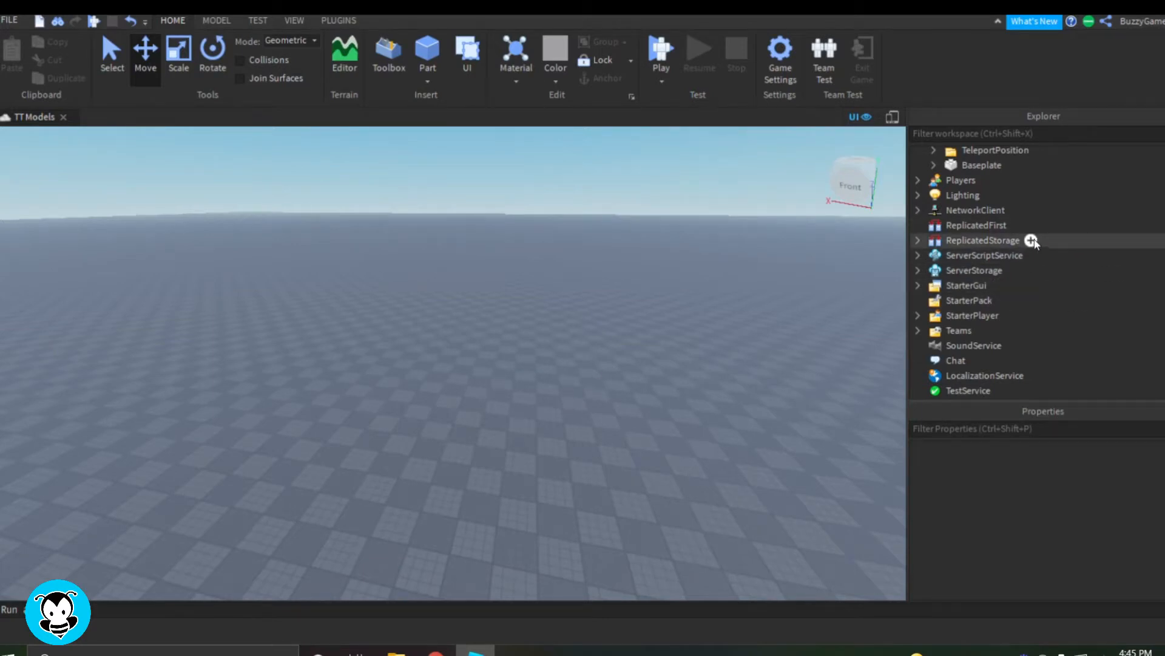
- Rename the RemoteEvent under ReplicatedStorage to TeleportScreen
left_click(982, 240)
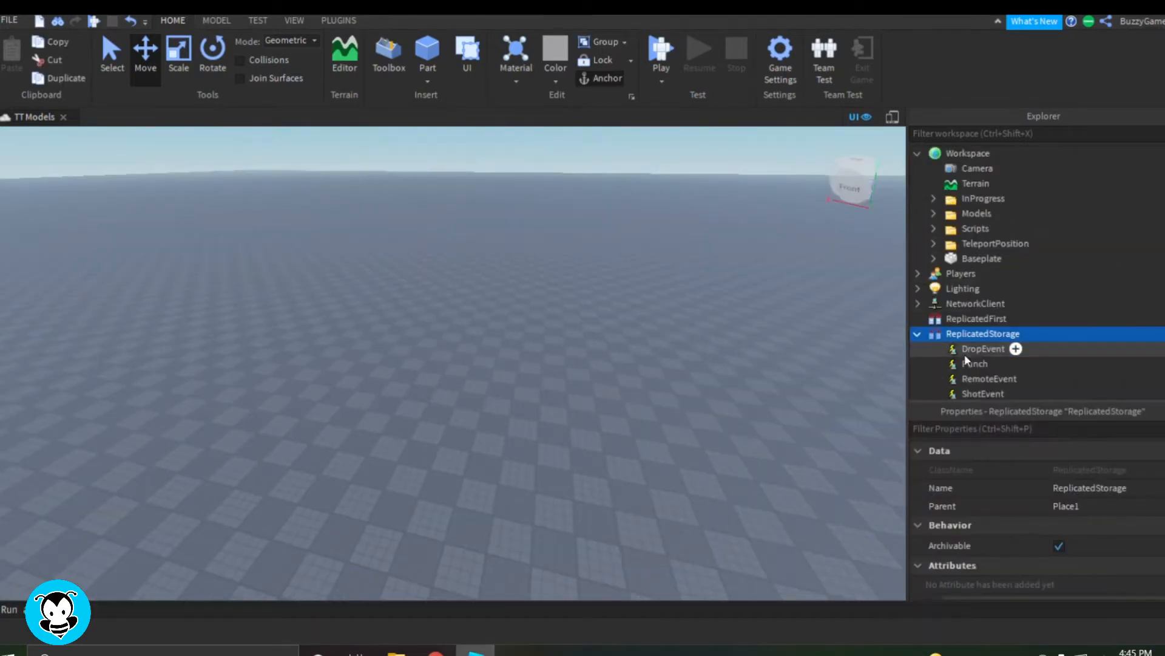
left_click(988, 293)
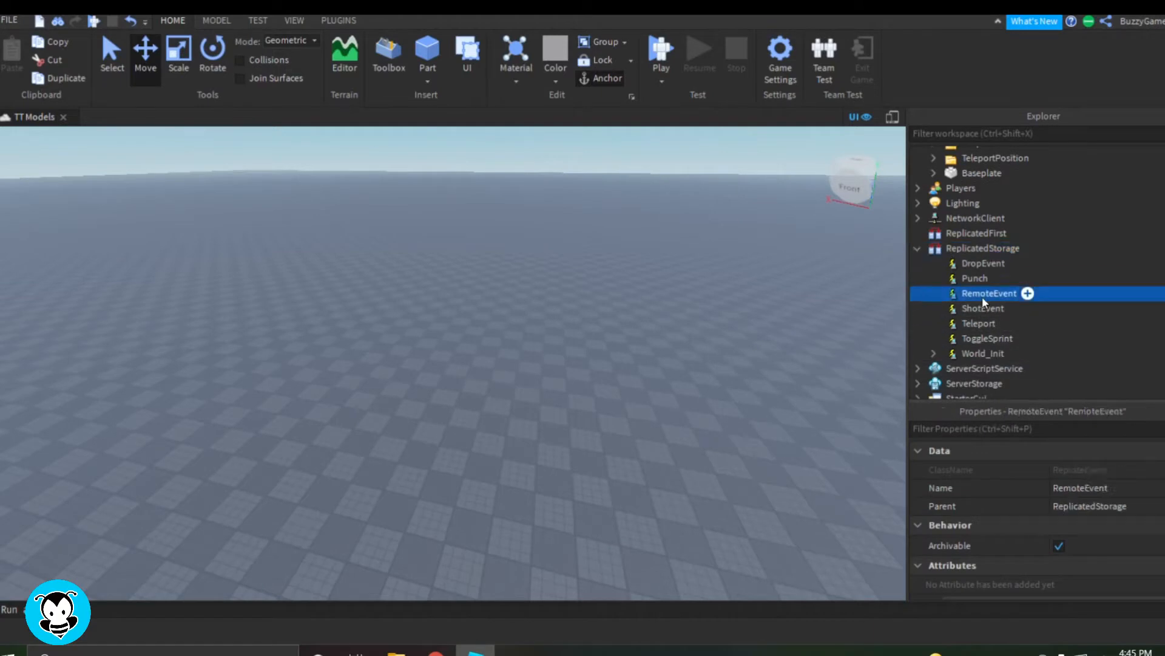
type("Teleport")
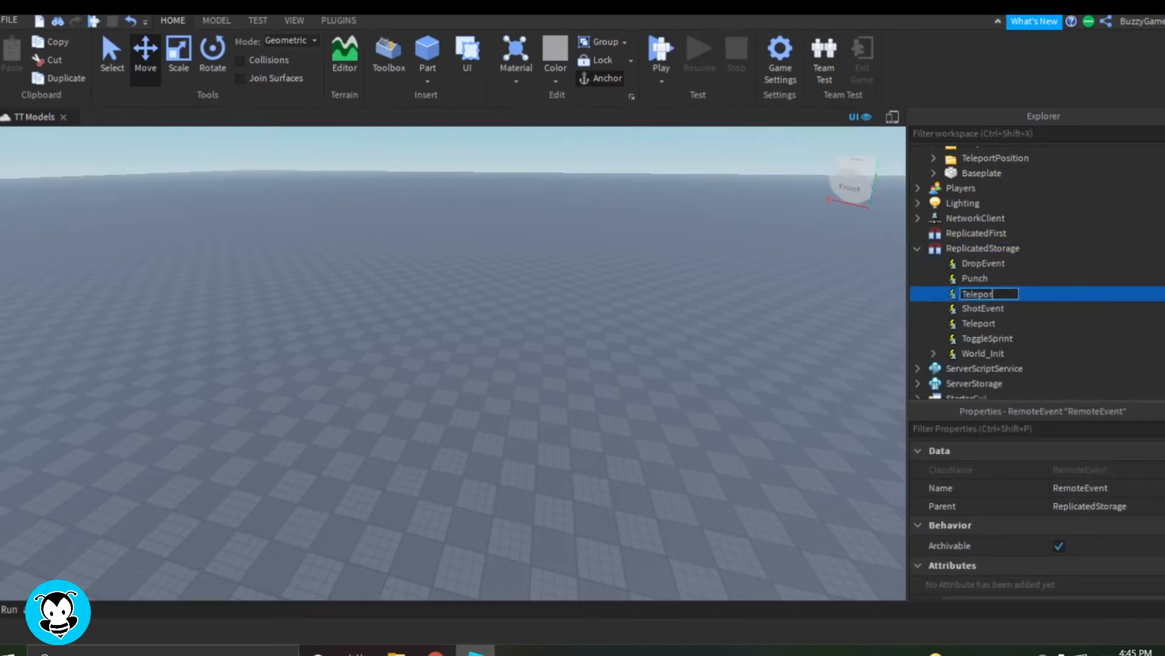
type("Screen")
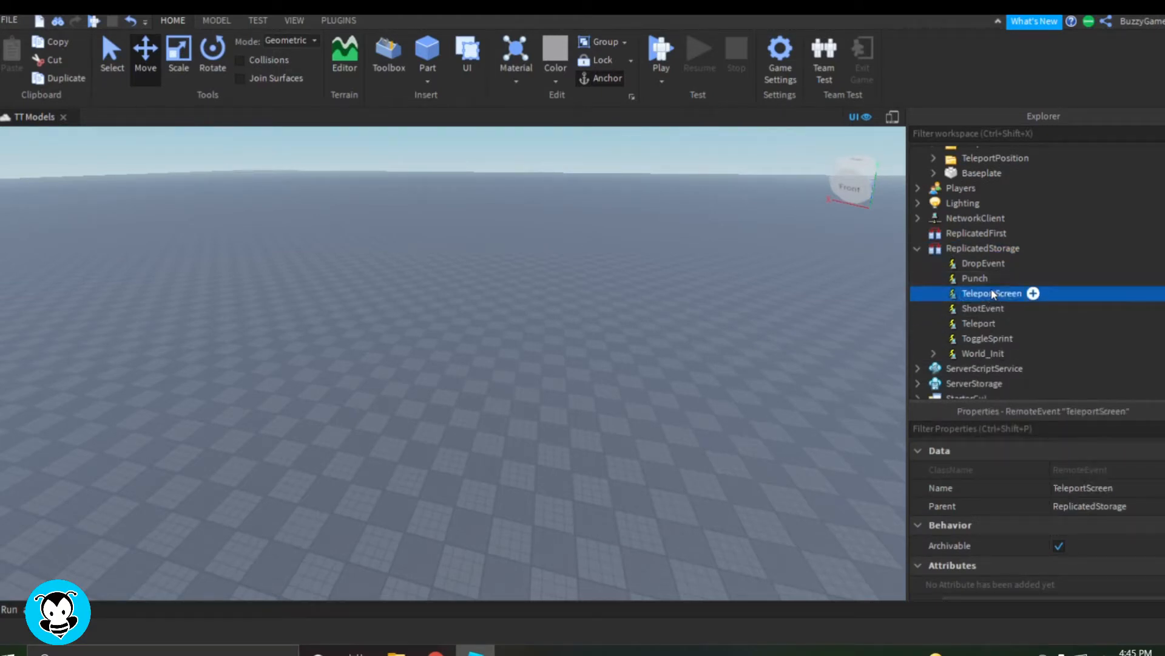
scroll("down", 3)
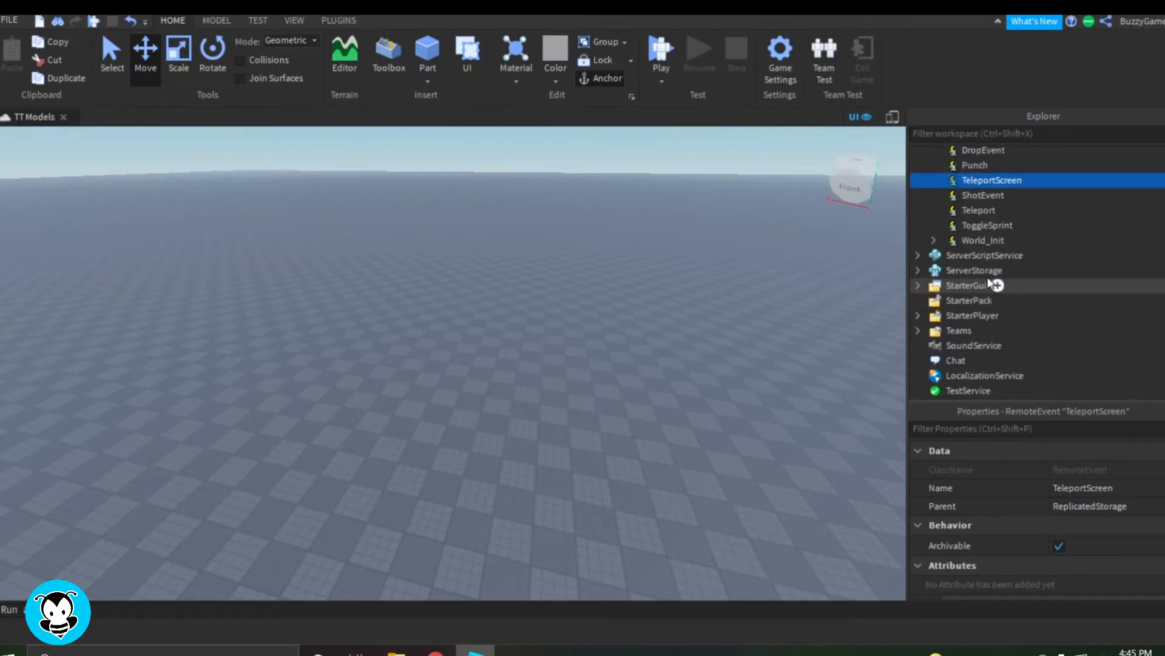
- Rename the ScreenGui under StarterGui to TeleportScreenGUI and add a LocalScript inside it
left_click(975, 269)
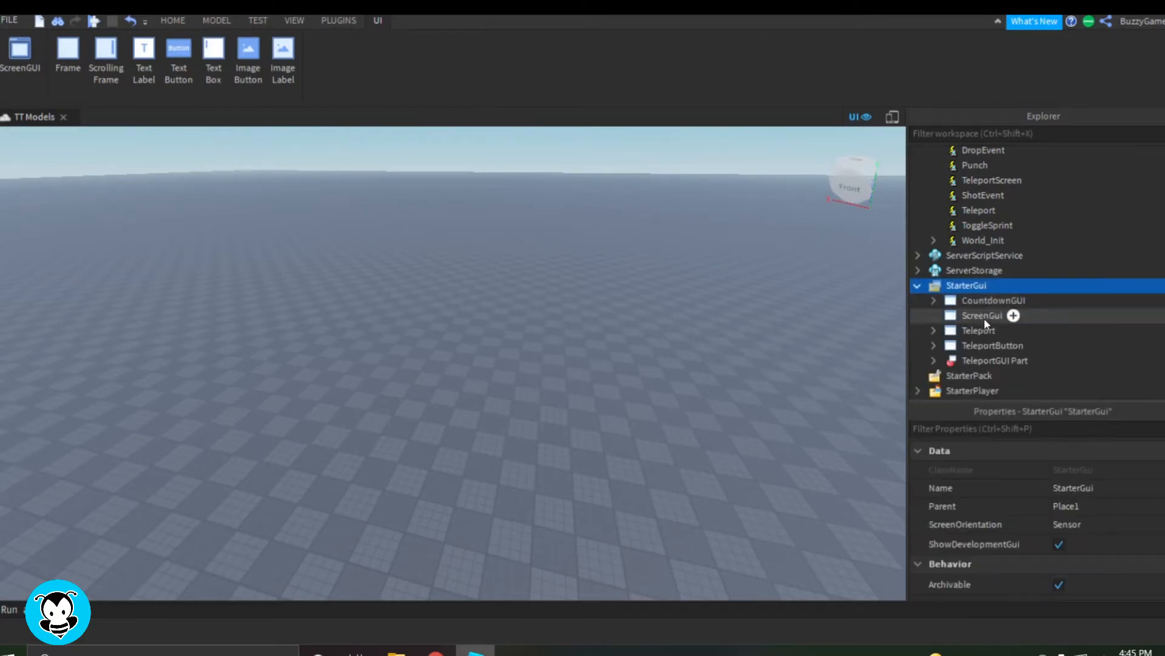
type("TeleportScreenGUI")
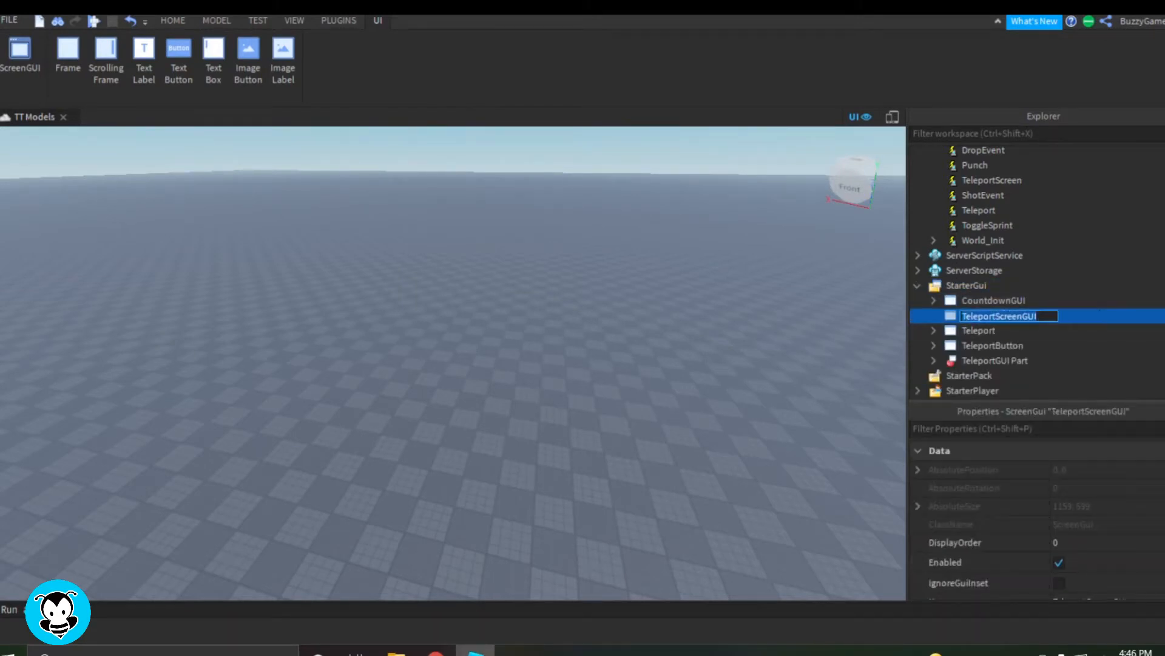
left_click(1033, 330)
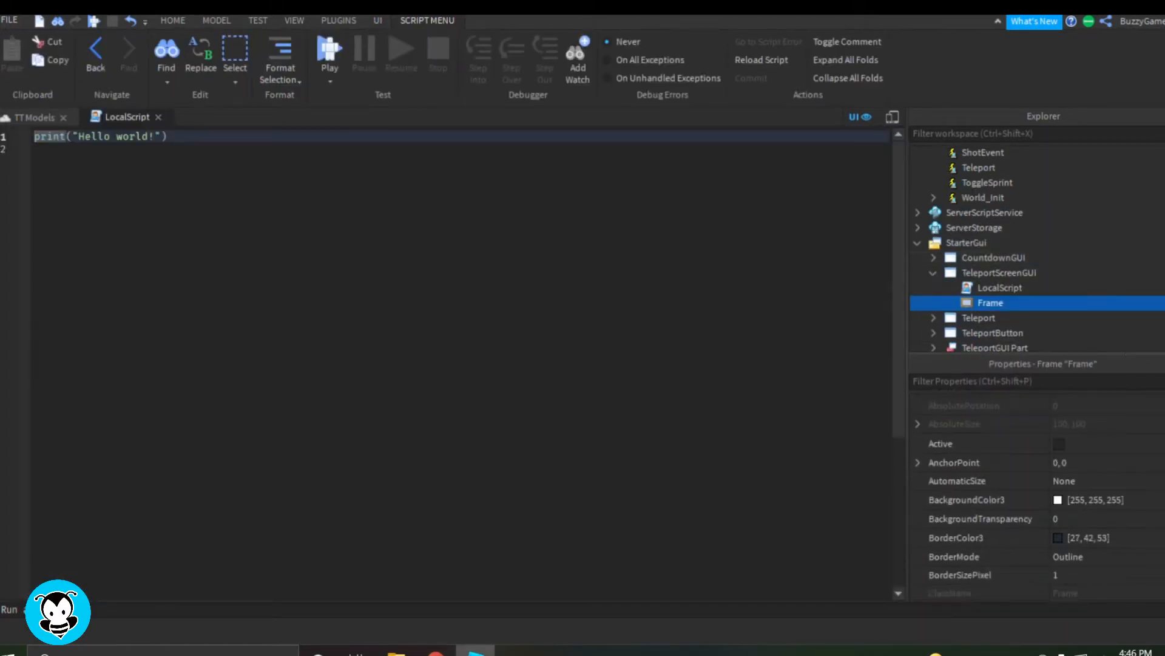
- Back in the scene, size the Frame to fill the screen with a near-white background
left_click(1100, 458)
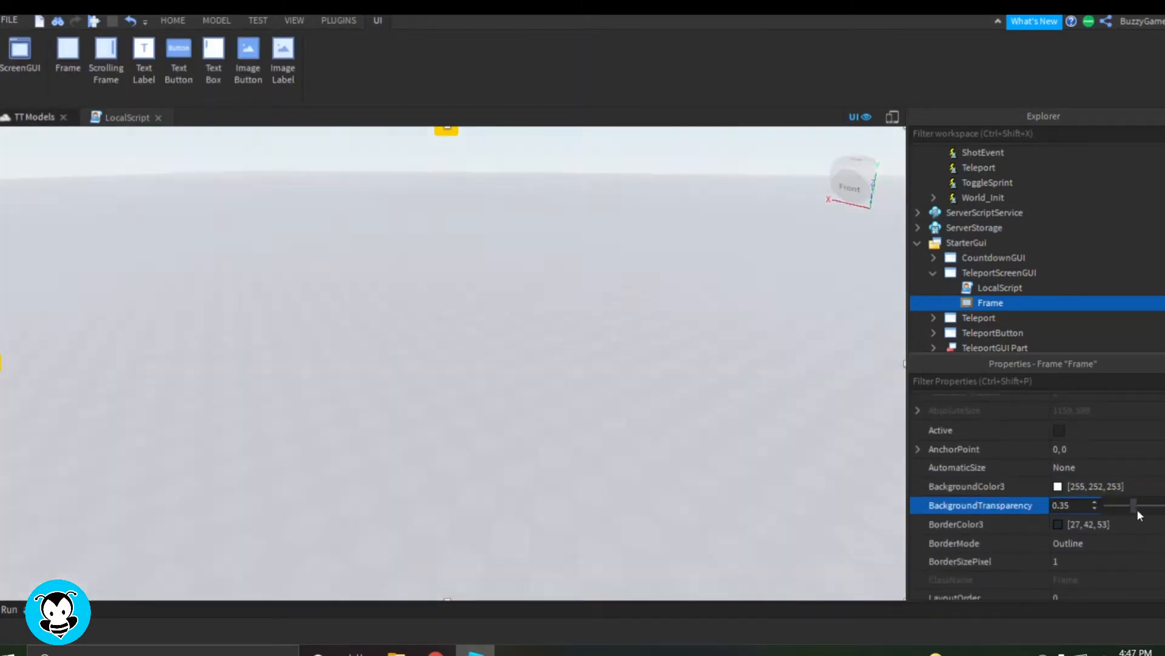
type("0")
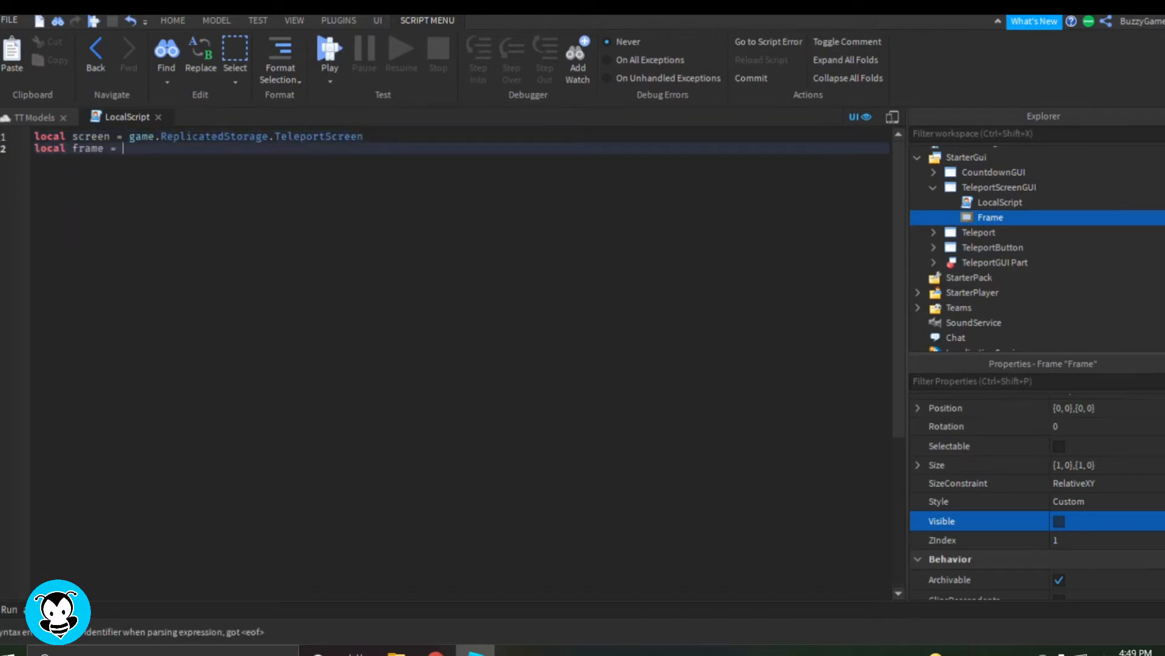
- Write the LocalScript: frame variable, IgnoreGuiInset = true, show frame on TeleportScreen then hide after wait(time)
type("script.Parent.Frame")
type("local time = 1")
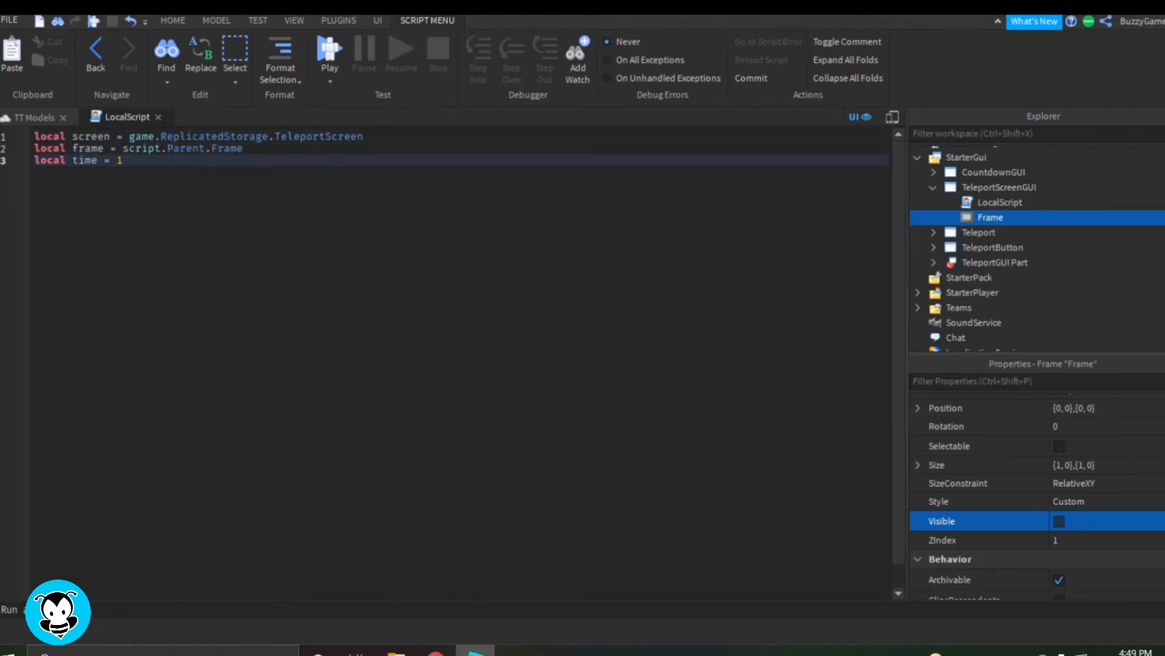
type("script.Parent.IgnoreGuiInset = true")
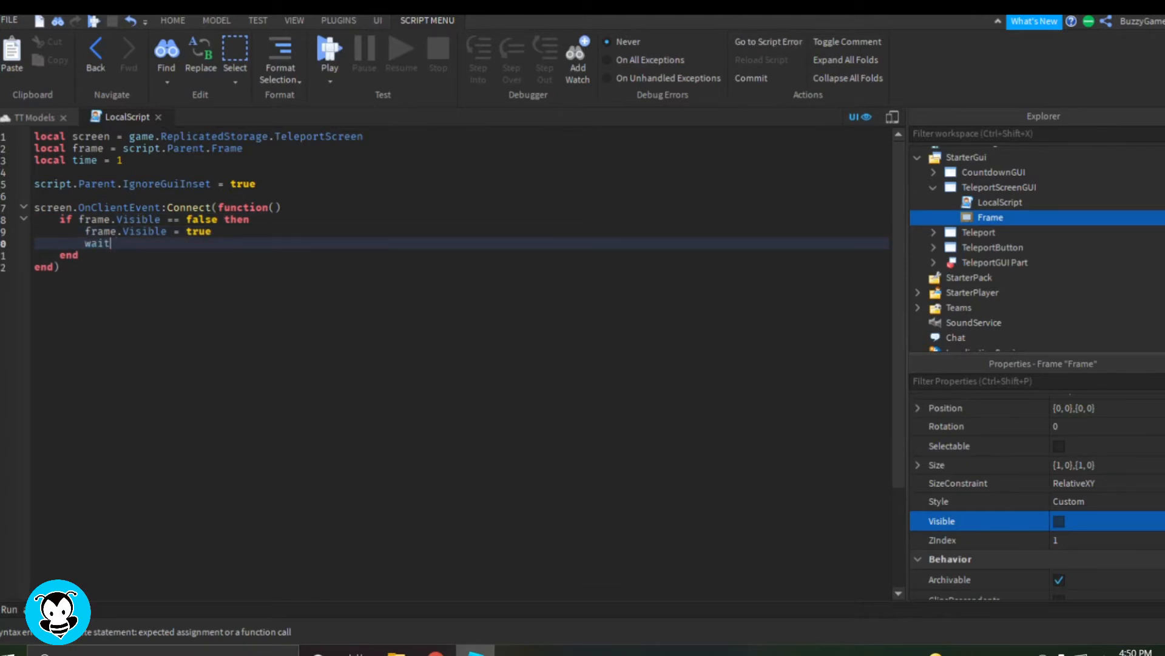
type("(time)")
left_click(461, 159)
type("  -- amount of seconds before")
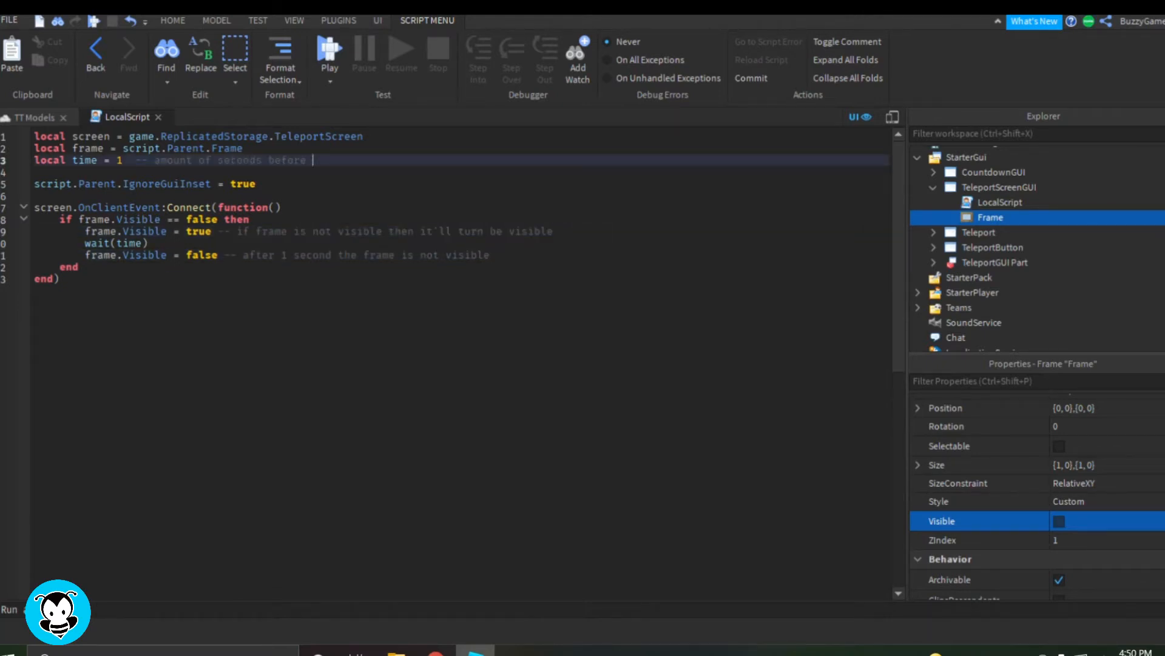
type("the frame disappears")
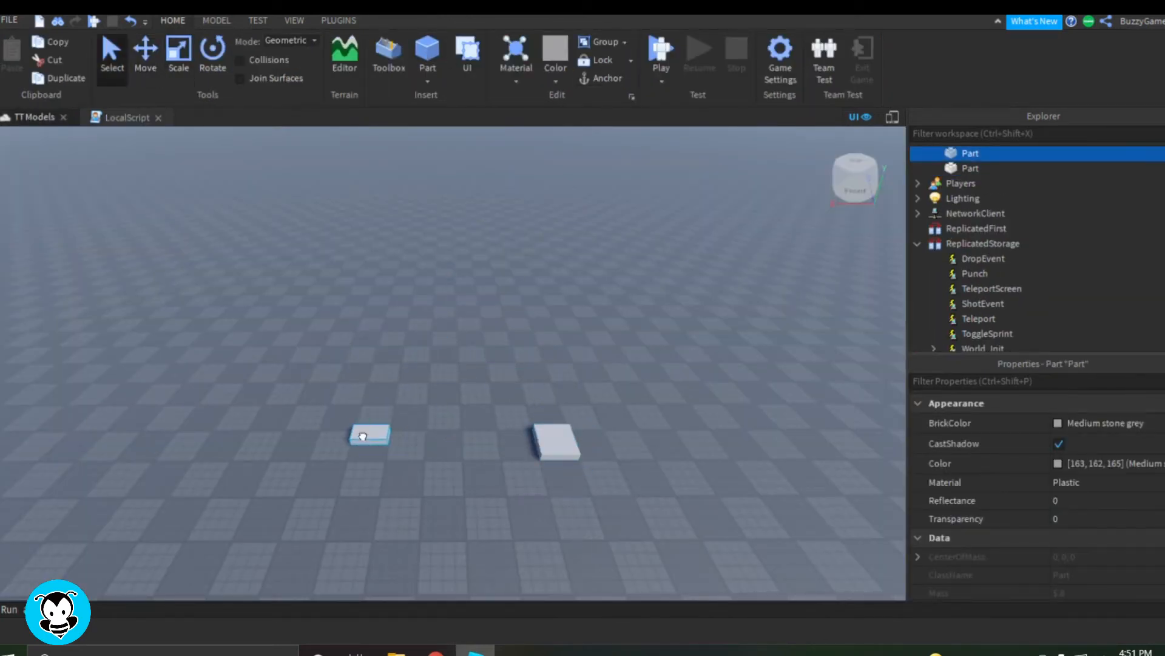
- Create two flat parts T1 and T2, T2 bright red, grouped into a TeleportParts model
left_click(177, 53)
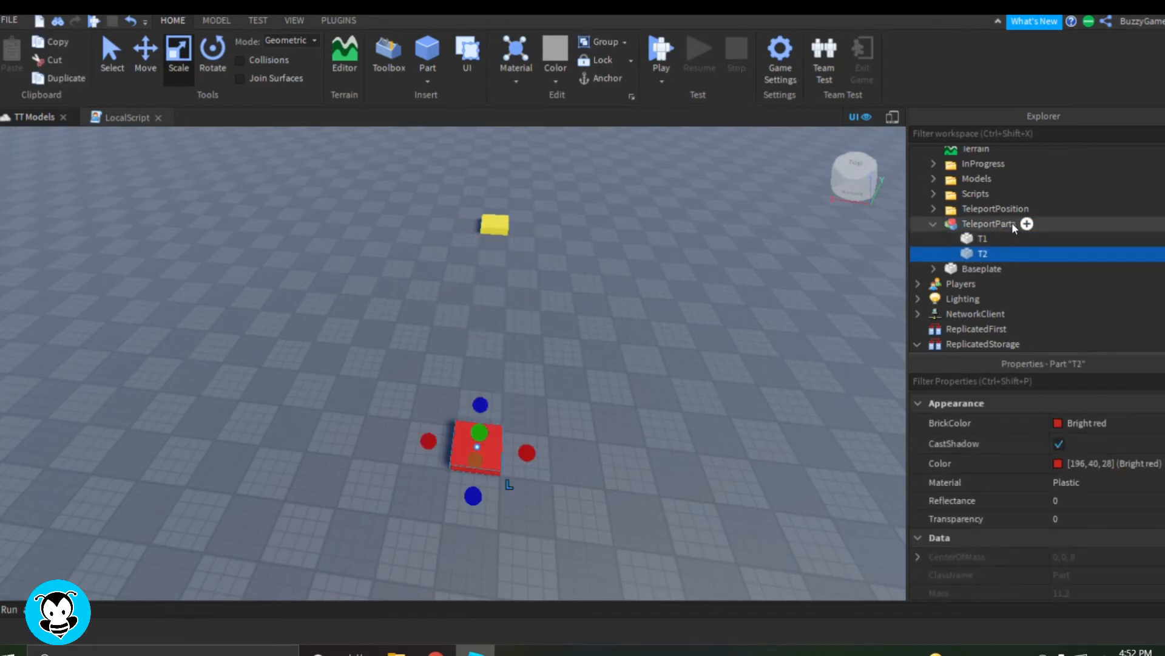
- Add a Script to TeleportParts declaring screen, teleport1, teleport2 and starting teleport1.Touched handler
left_click(1027, 223)
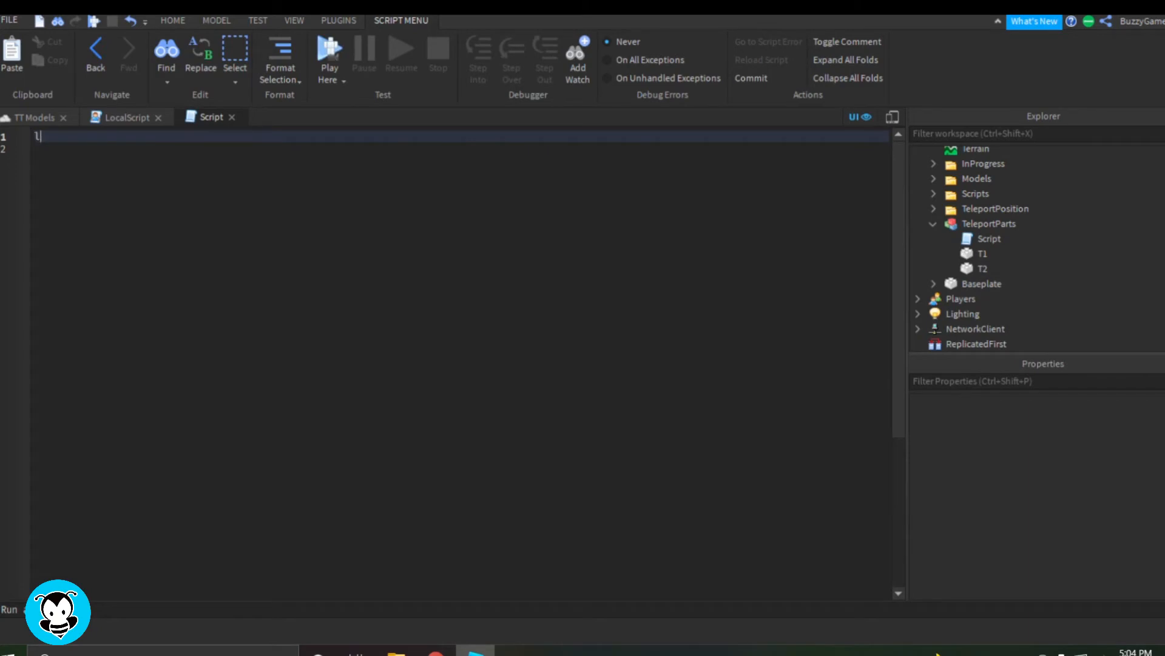
type("ocal screen = game.ReplicatedStorage.TeleportScreen")
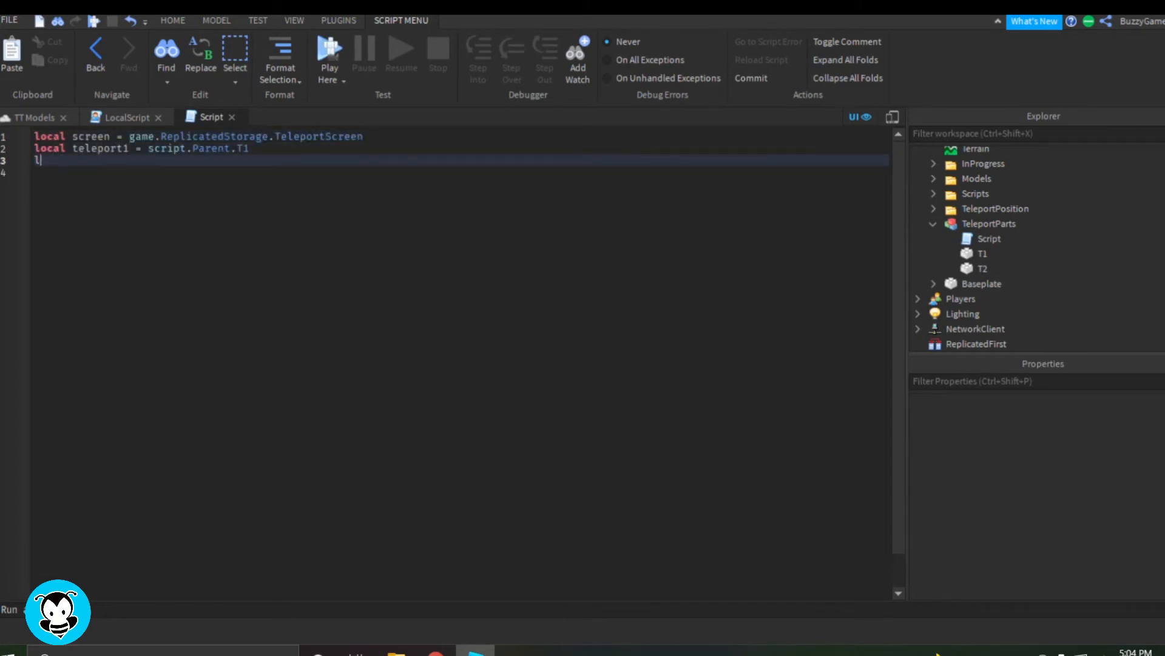
type("local teleport2 = script.Parent.T2")
type("teleport1.Touched:Connect(")
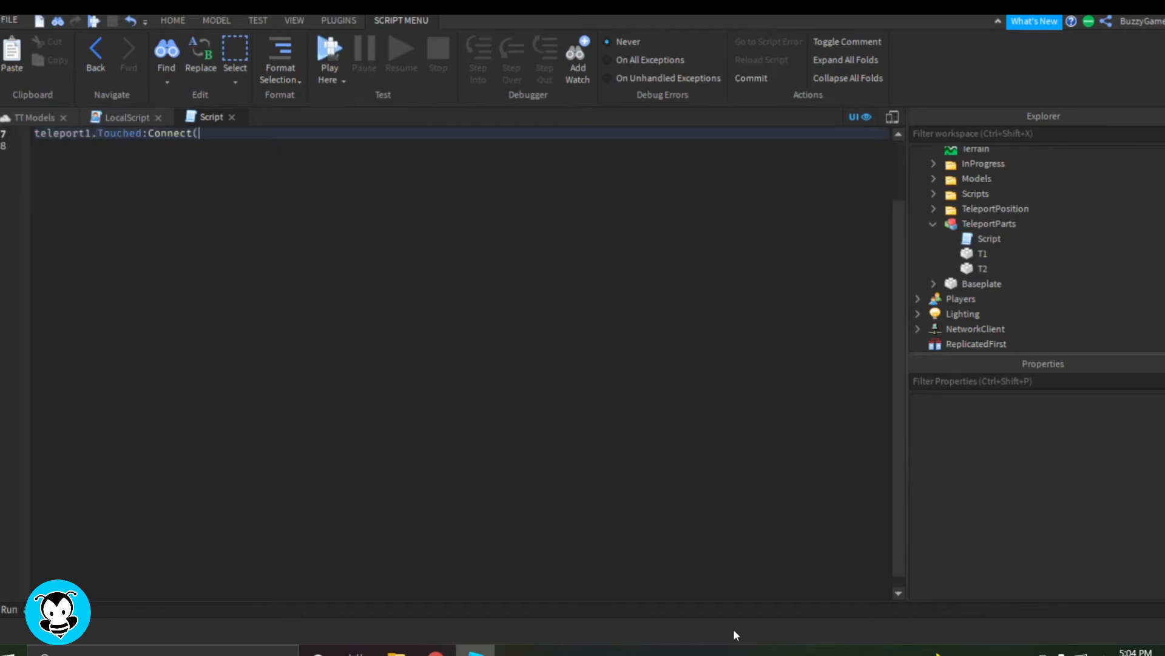
type("function(hit)")
type("local plr = game.Players")
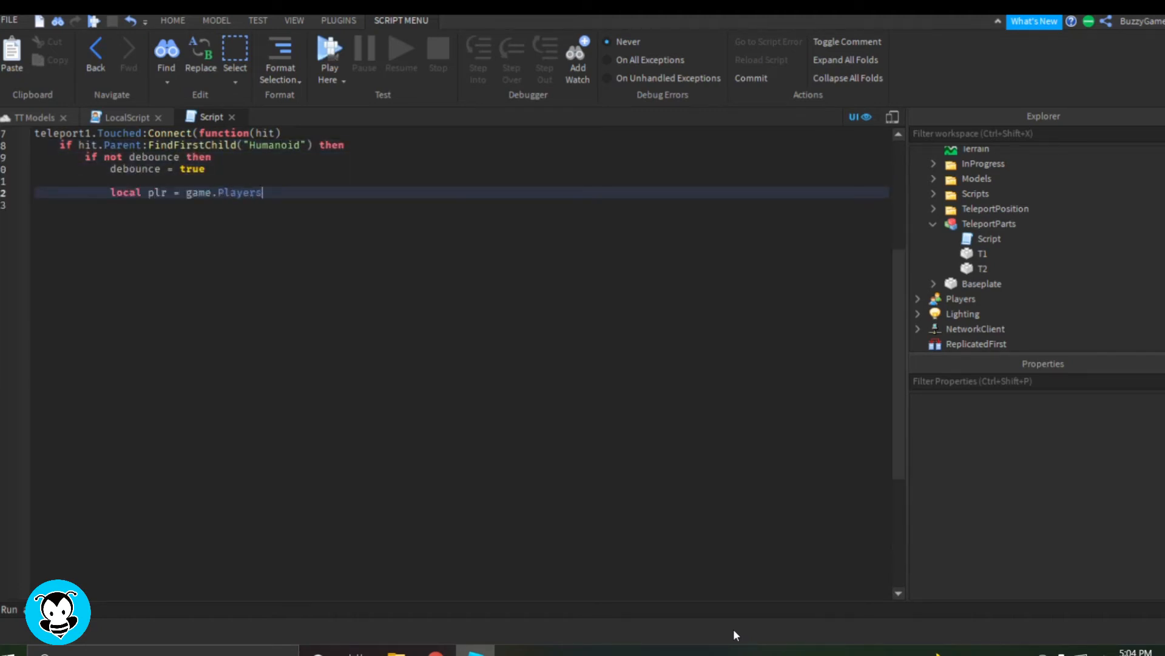
- Complete the T1 handler: GetPlayerFromCharacter, fire TeleportScreen, move the character to teleport2.CFrame
type(":GetPlayerFromCharacter(hit.Parent)")
type("hit.Parent.HumanoidRootPart.CFrame =")
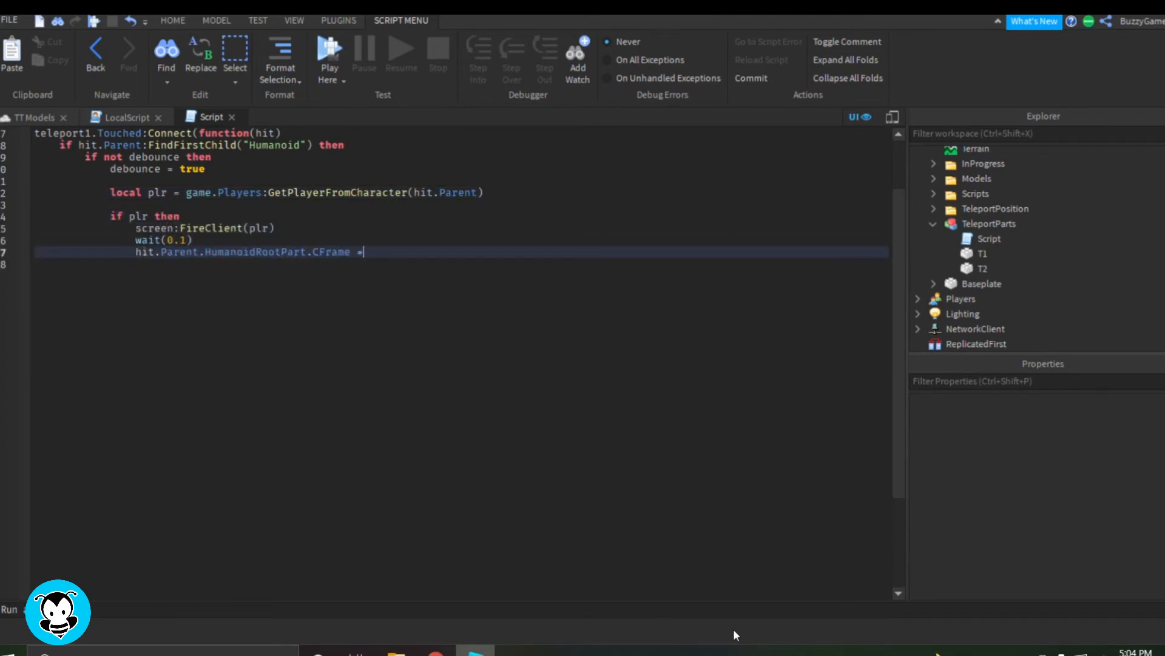
type("teleport2.CFrame")
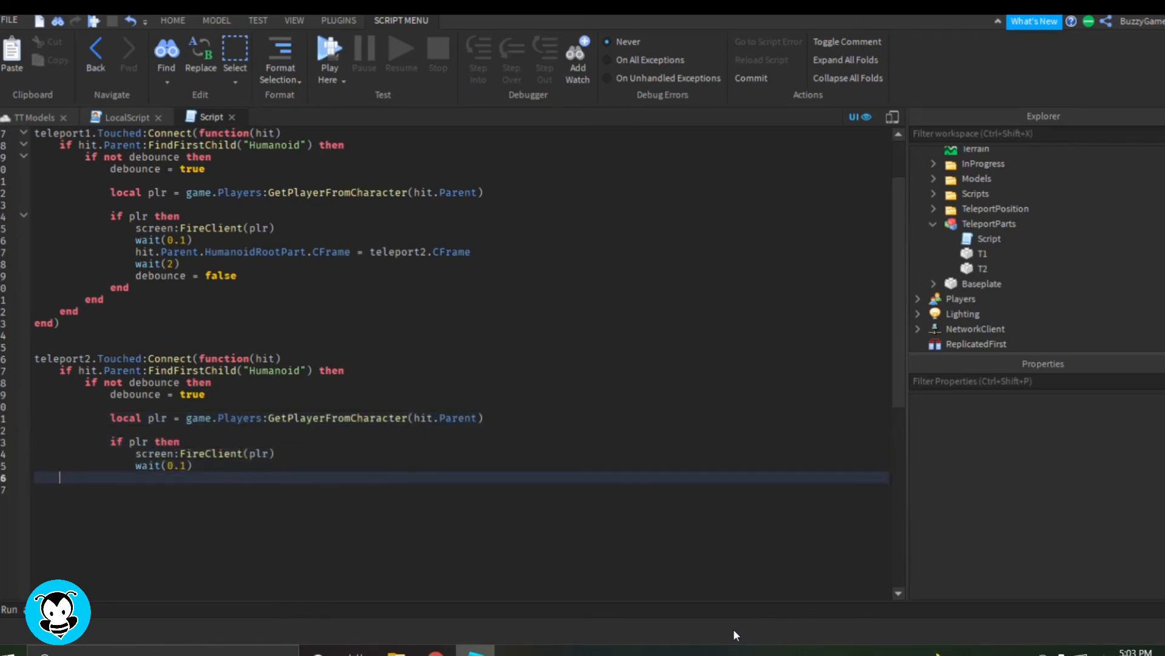
- Write the matching T2 handler moving the character back to teleport1.CFrame, then select all code
type("hit.Parent.HumanoidRootPart.CFrame = telep")
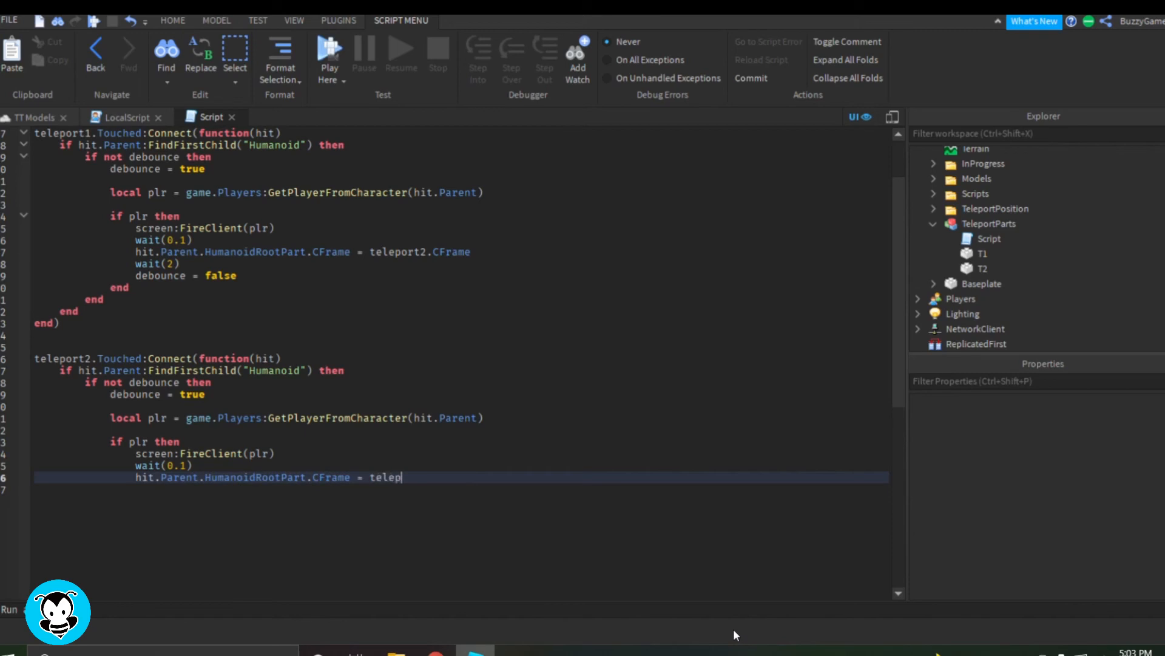
type("ort1.CFrame")
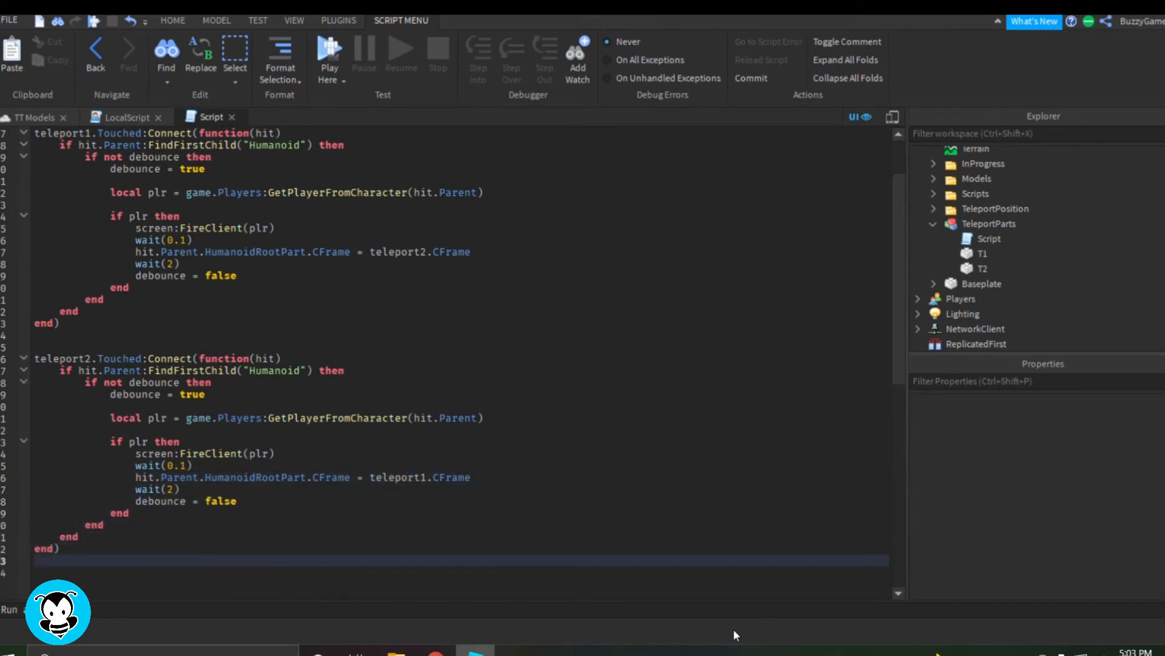
key("ctrl+a")
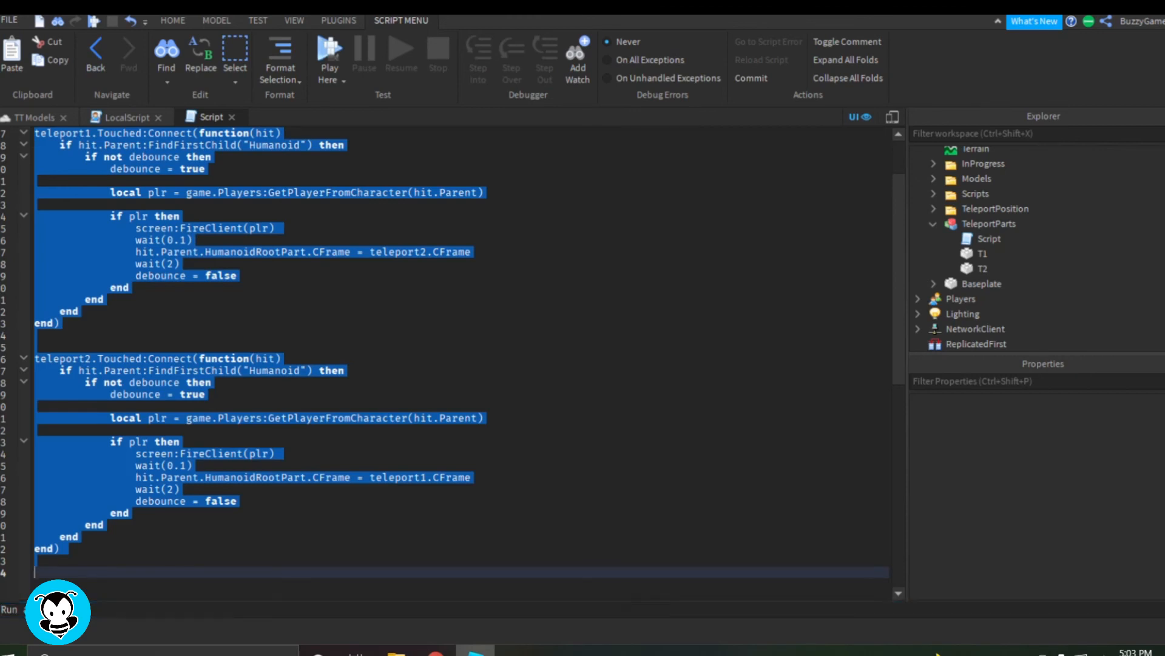